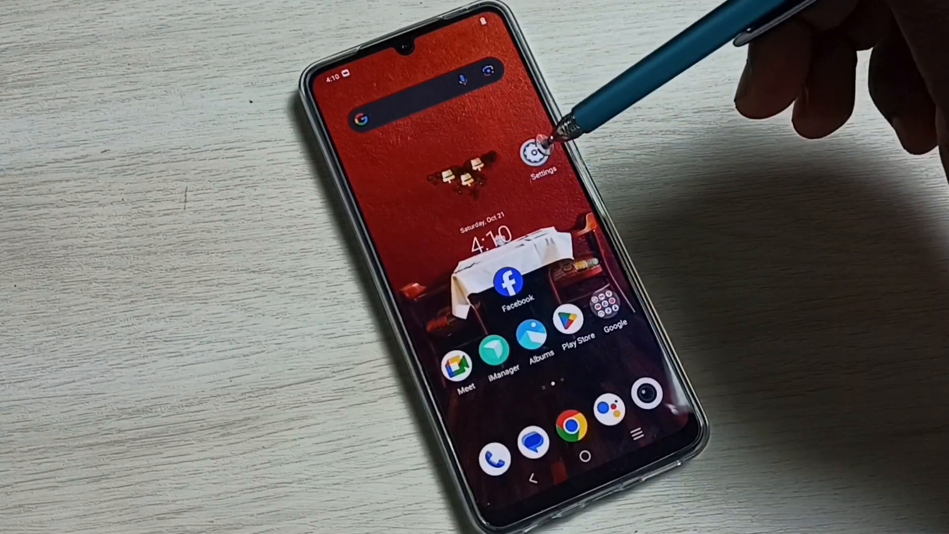
Step: Open Settings from the home screen and go into the System section
{"action": "left_click", "coordinate": [535, 152]}
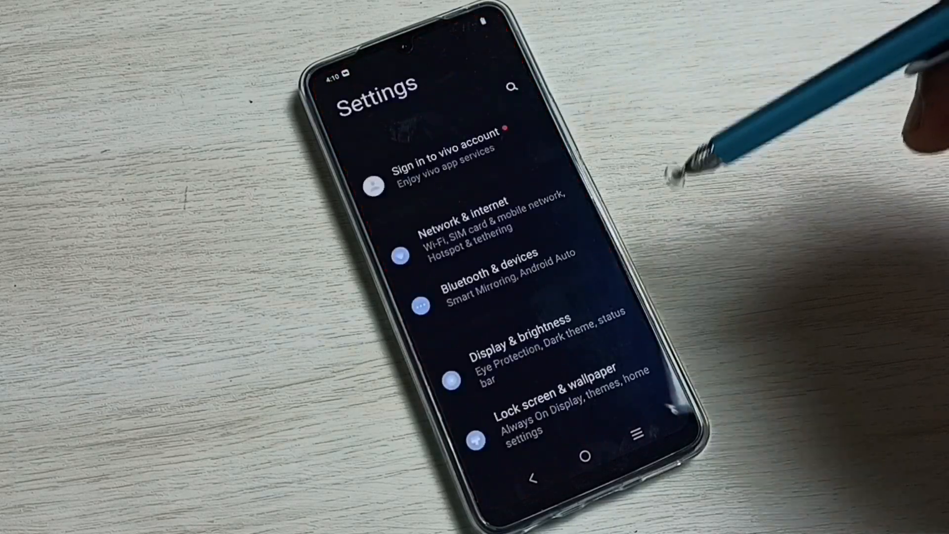
{"action": "scroll", "scroll_direction": "down", "scroll_amount": 3}
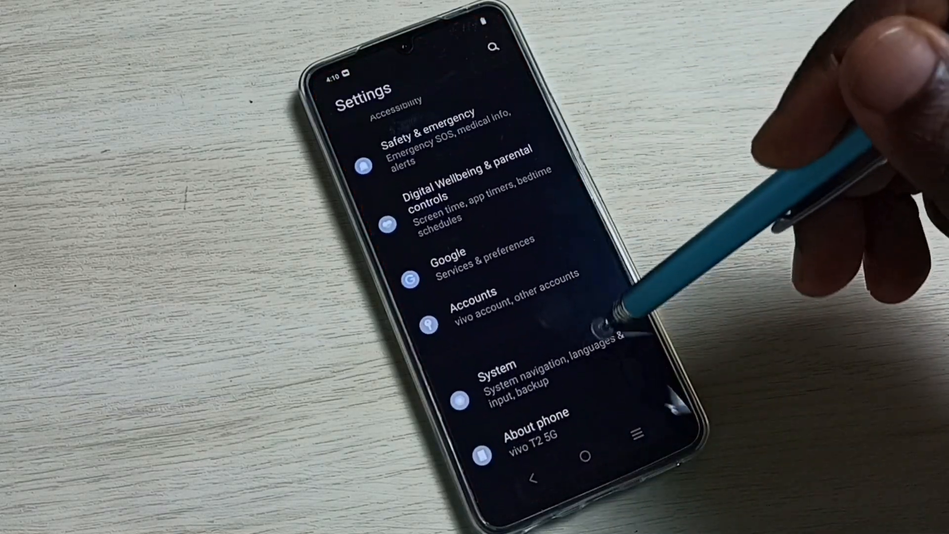
{"action": "left_click", "coordinate": [490, 375]}
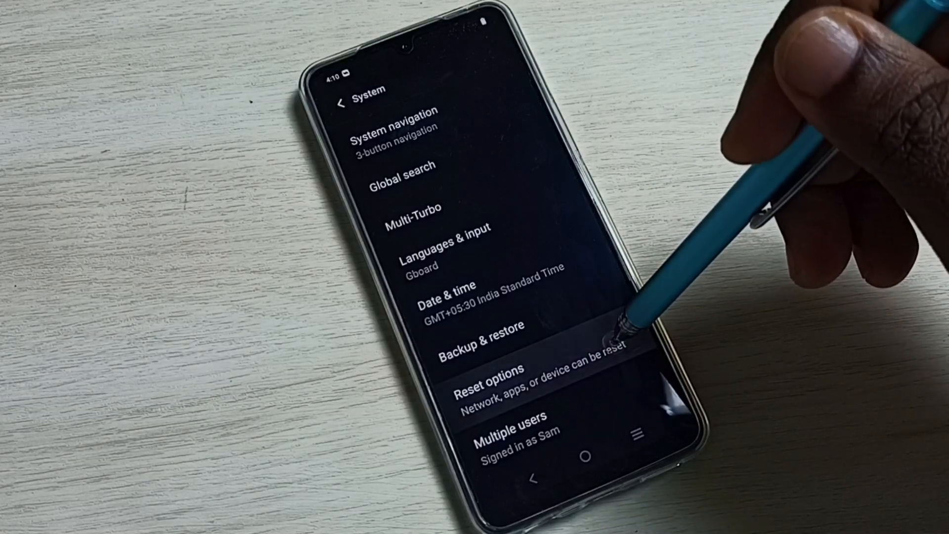
Step: Go to Reset options and choose Reset Wi-Fi, mobile & Bluetooth
{"action": "left_click", "coordinate": [490, 379]}
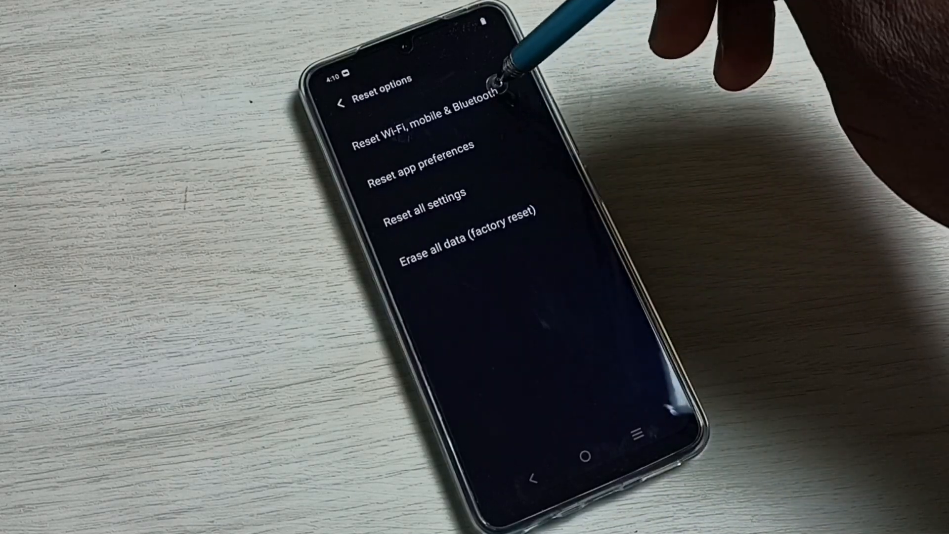
{"action": "left_click", "coordinate": [421, 127]}
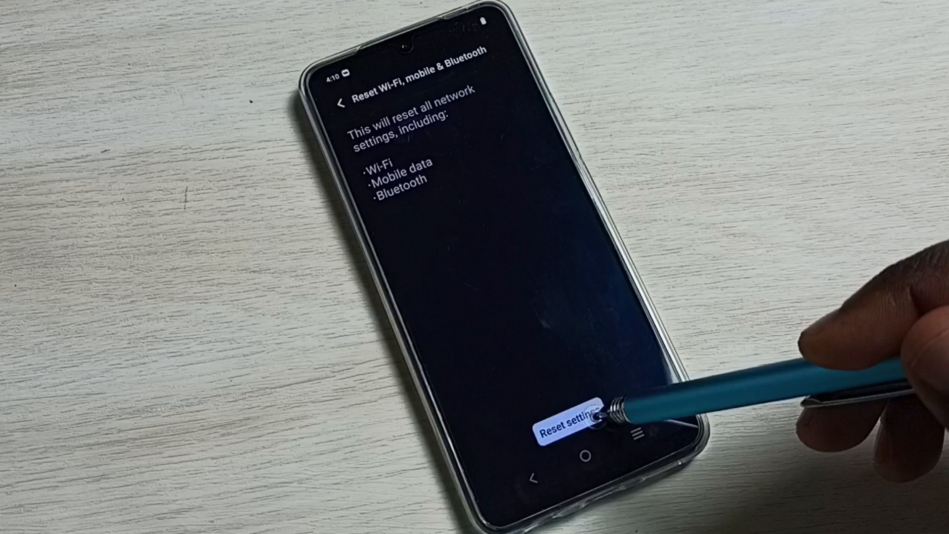
Step: Reset the network settings, confirm on the Reset? screen, and return to Reset options
{"action": "left_click", "coordinate": [561, 419]}
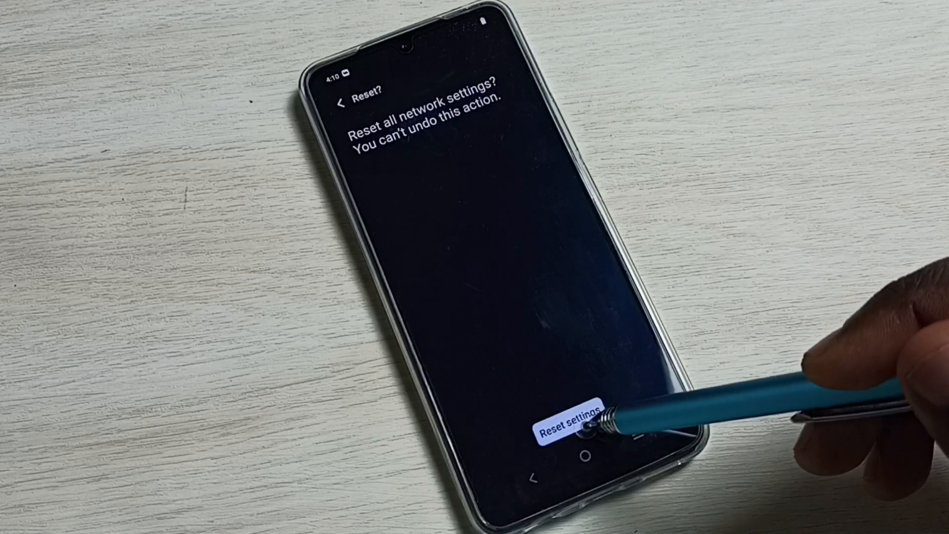
{"action": "left_click", "coordinate": [570, 422]}
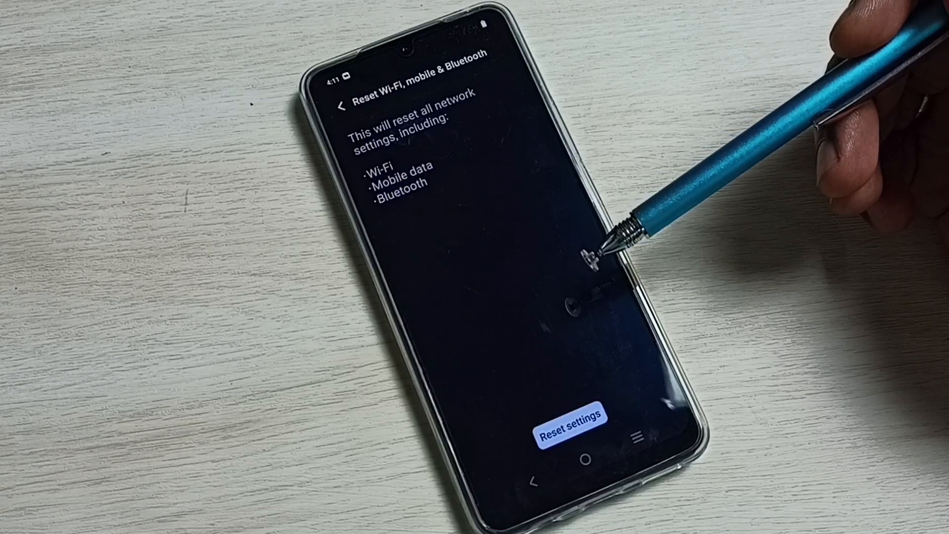
{"action": "left_click", "coordinate": [342, 103]}
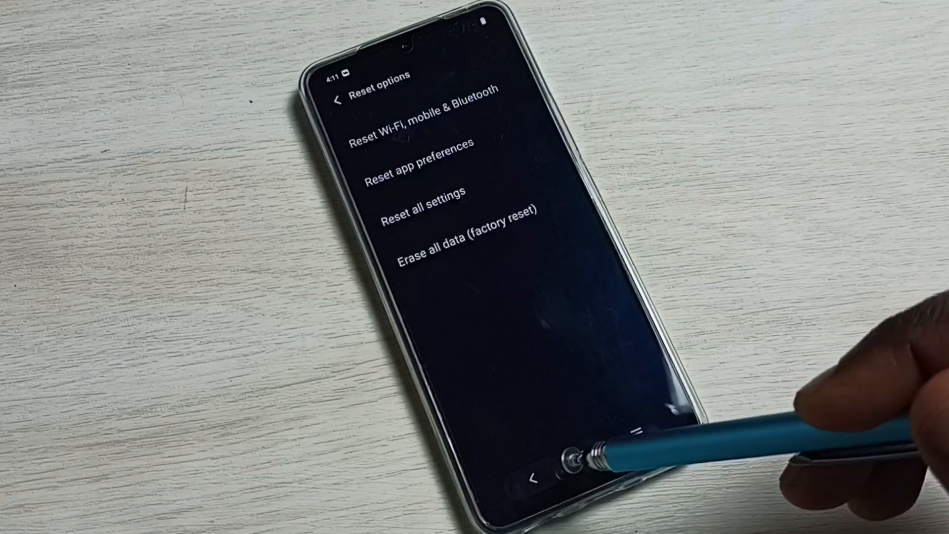